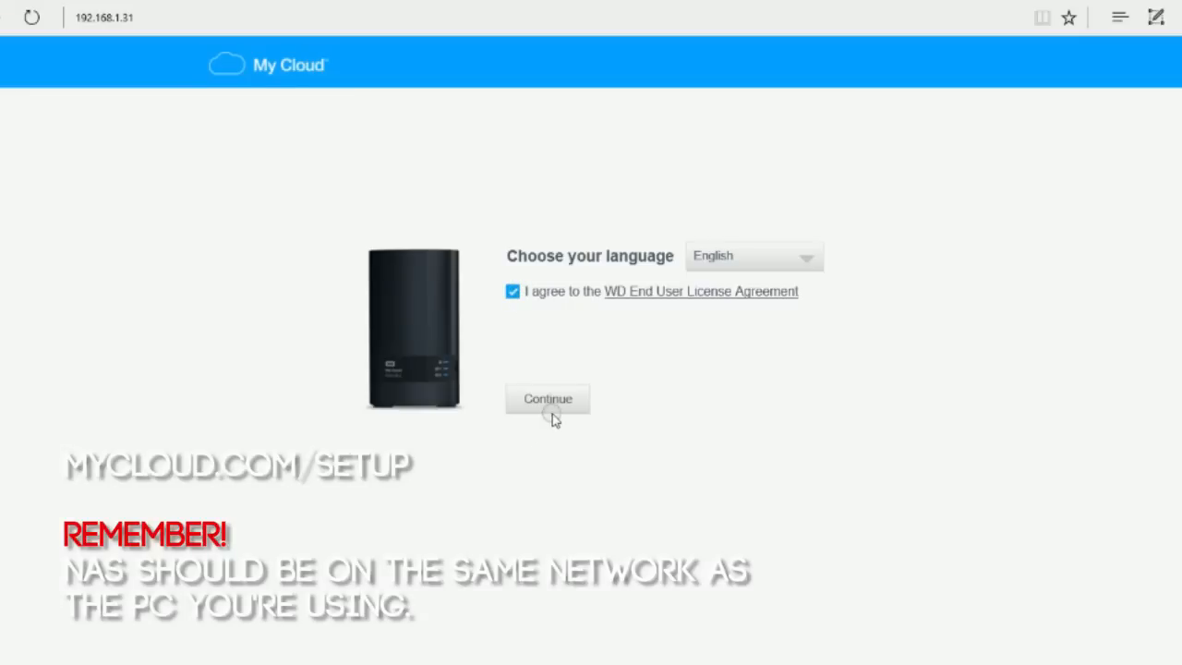
- Continue setup with English kept and the WD End User License Agreement accepted
left_click(547, 399)
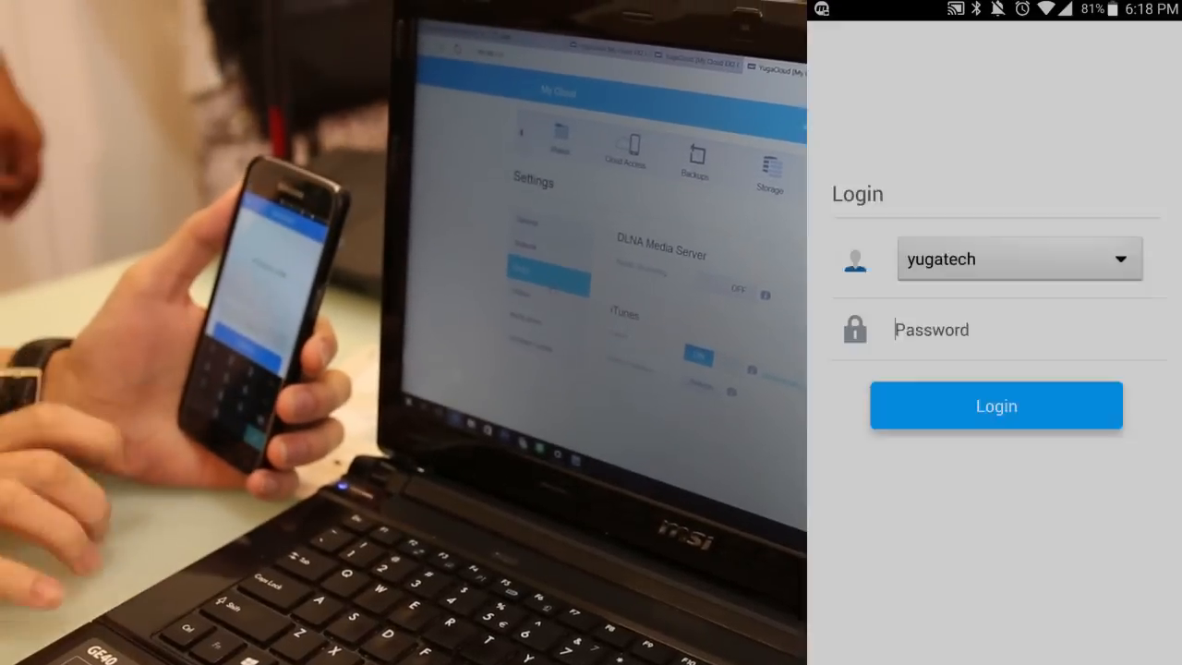
- Log in to the My Cloud account and reveal the side menu listing MyCloudEX2Ultra
left_click(997, 406)
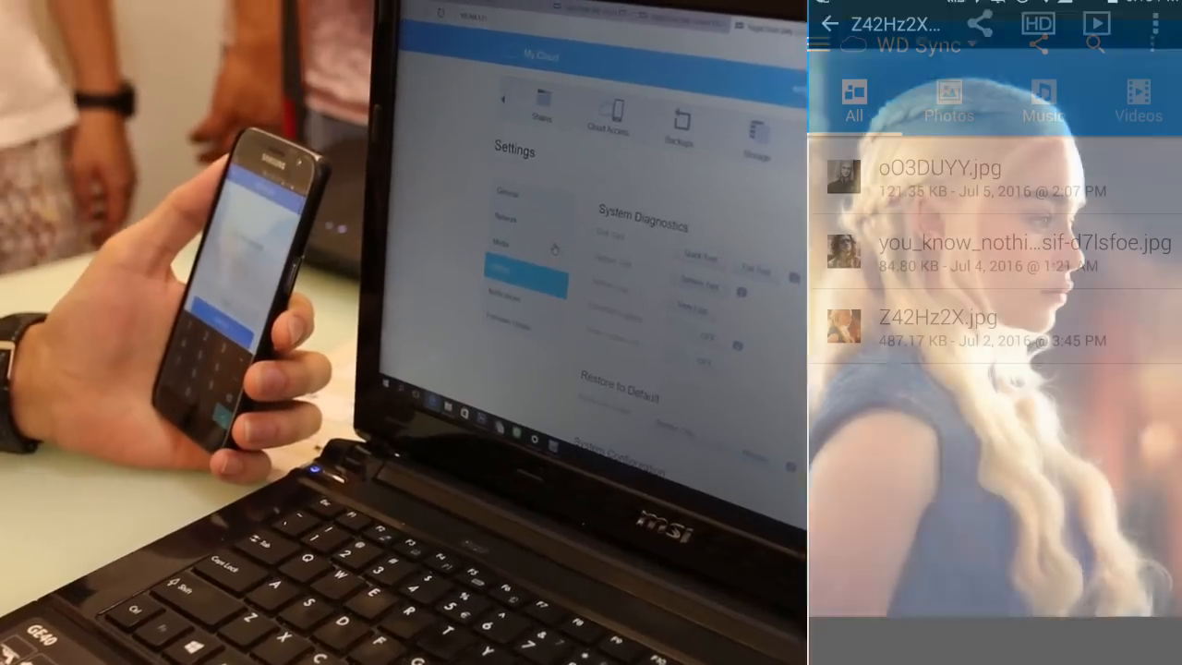
left_click(820, 44)
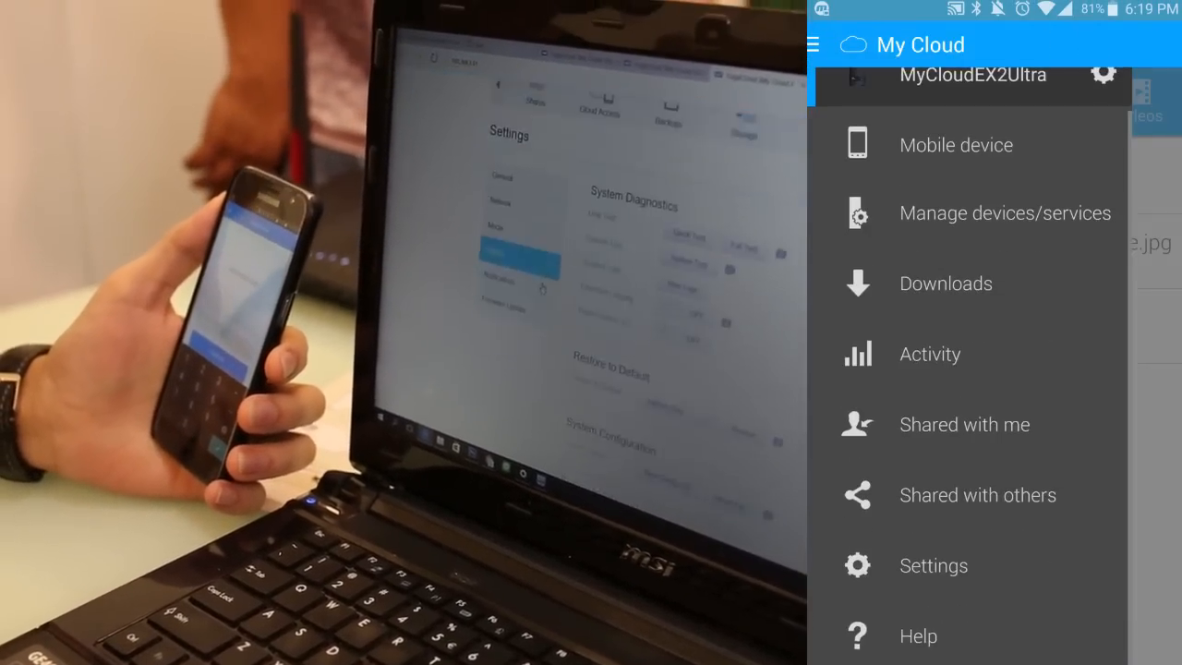